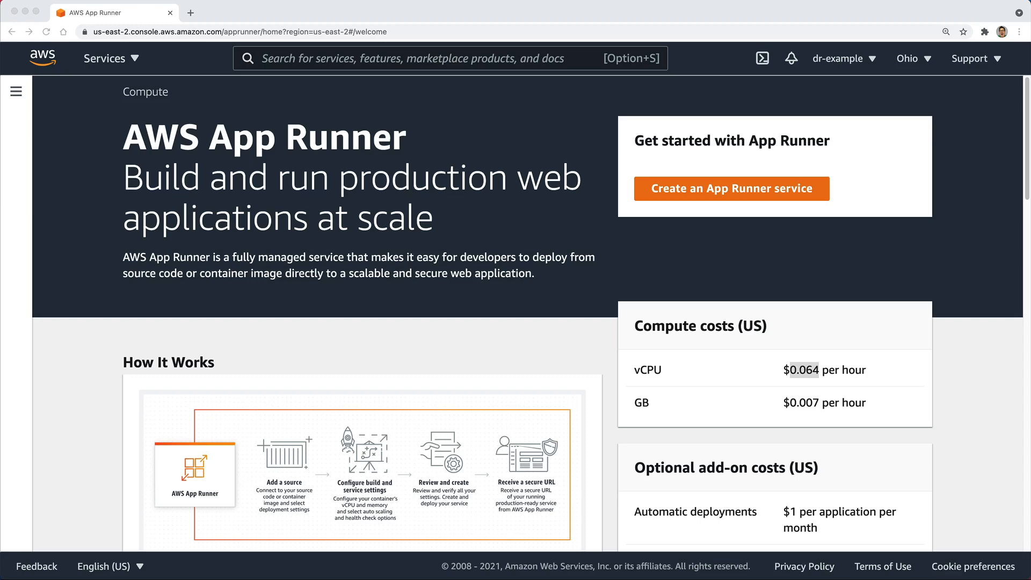
# Switch to the Drifting Ruby Teespring tab at railsstore.com showing its apparel grid.
pyautogui.click(231, 13)
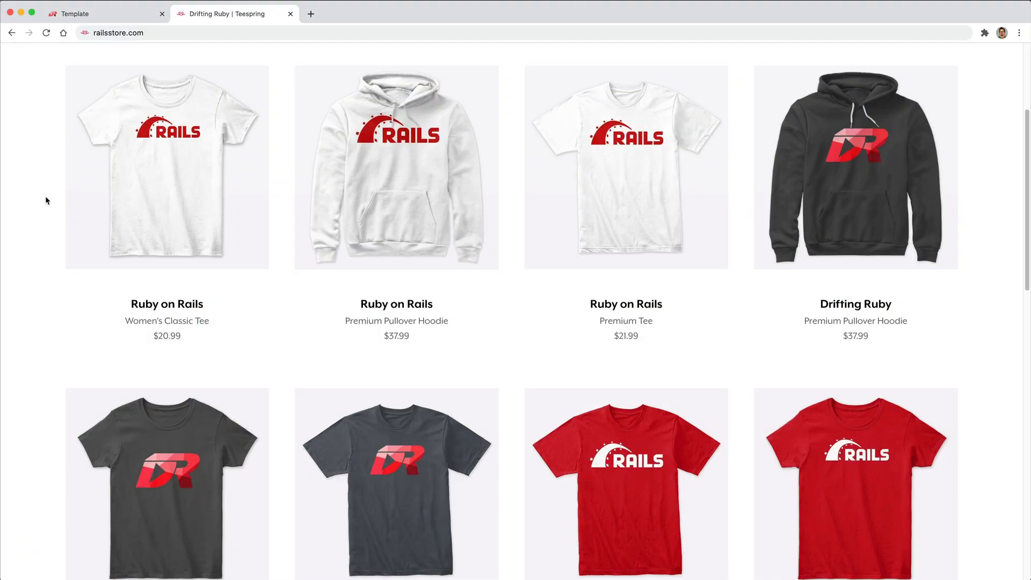
pyautogui.moveTo(138, 47)
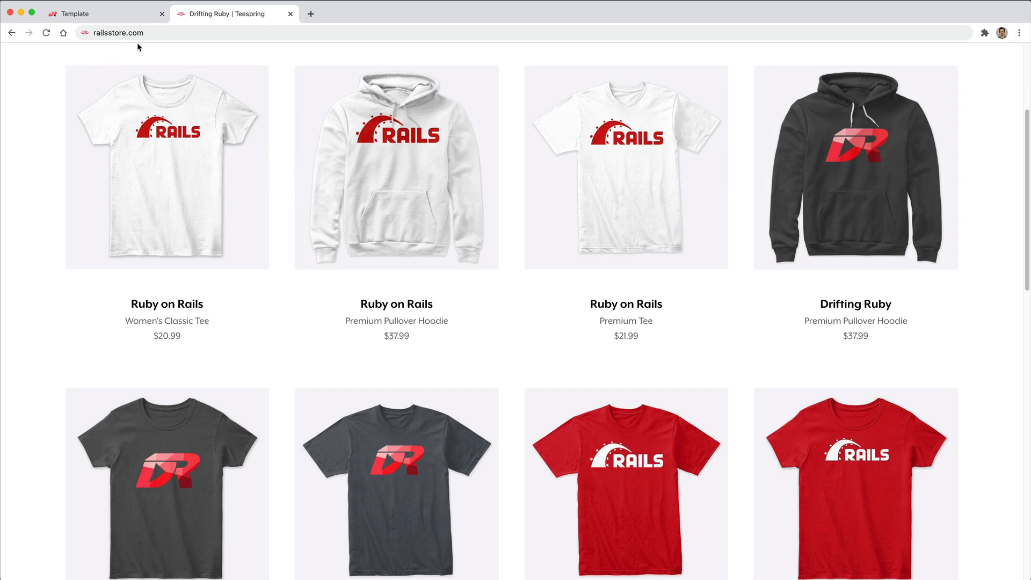
pyautogui.moveTo(164, 127)
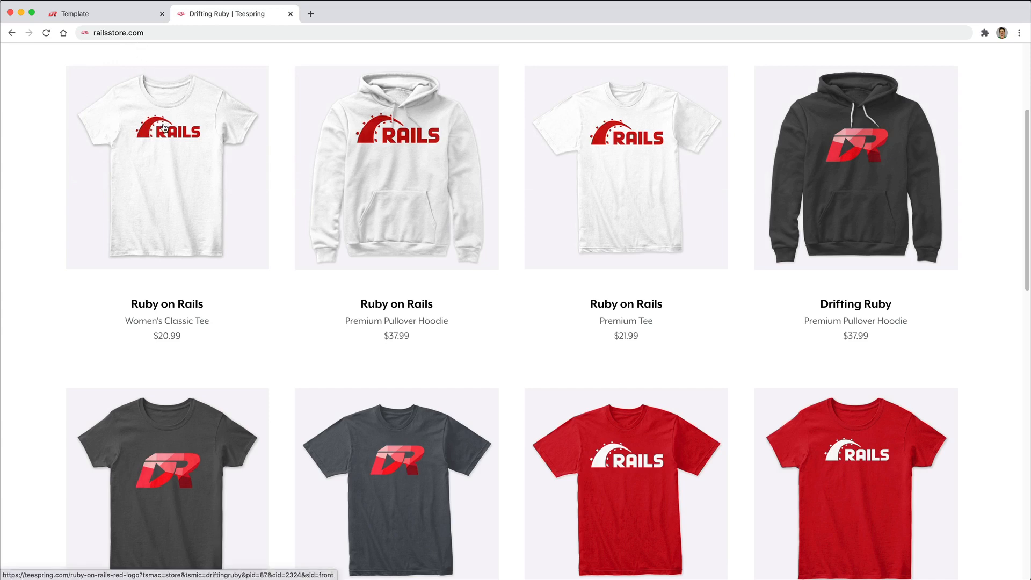
pyautogui.moveTo(503, 354)
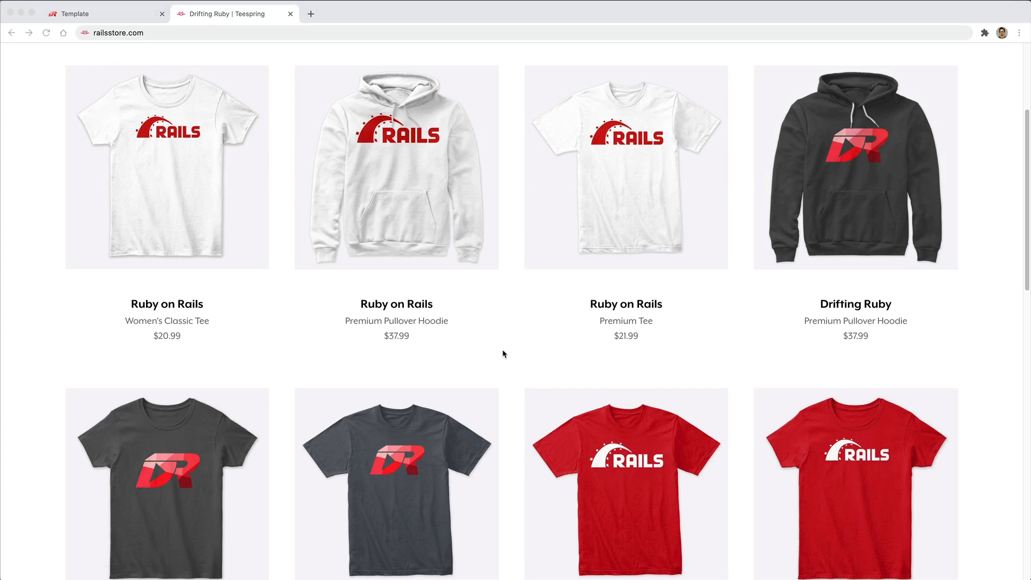